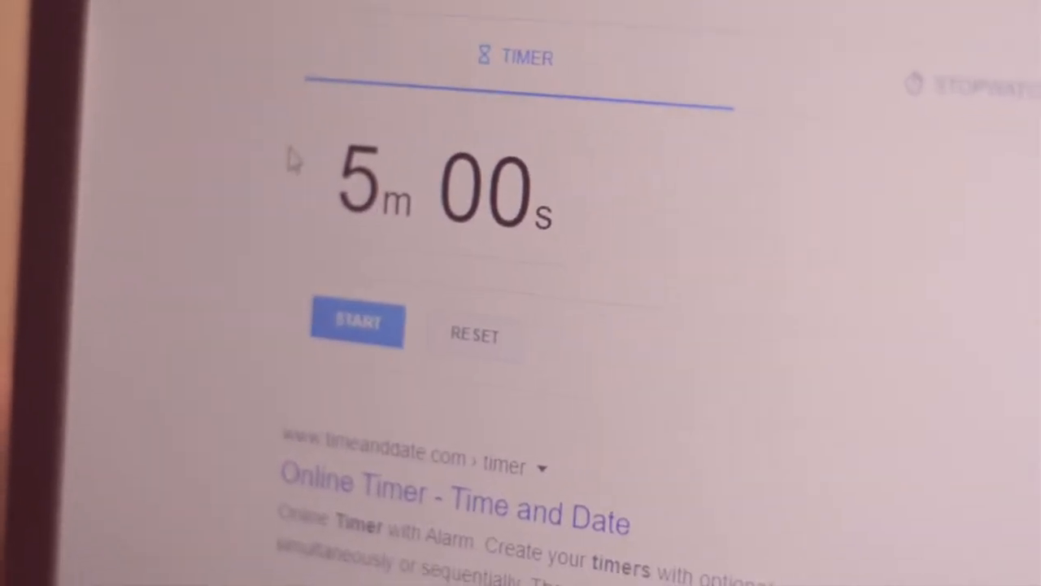
Start the 5-minute Google Search countdown timer
left_click(356, 323)
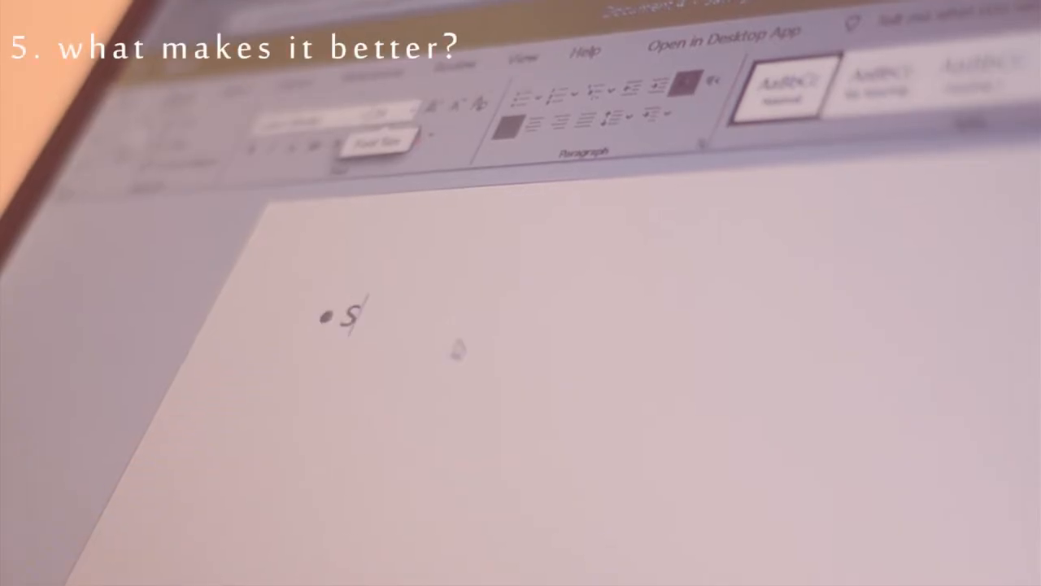
Add bullets 'Saves time.' and 'I choose when to work and where to work.', then begin 'I get to be my'
type("aves time")
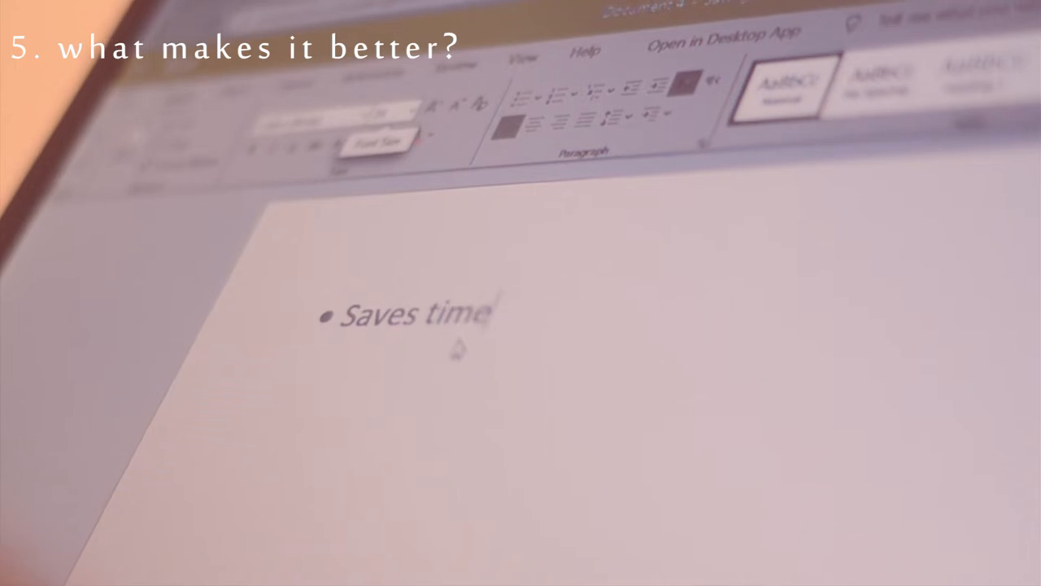
key("enter")
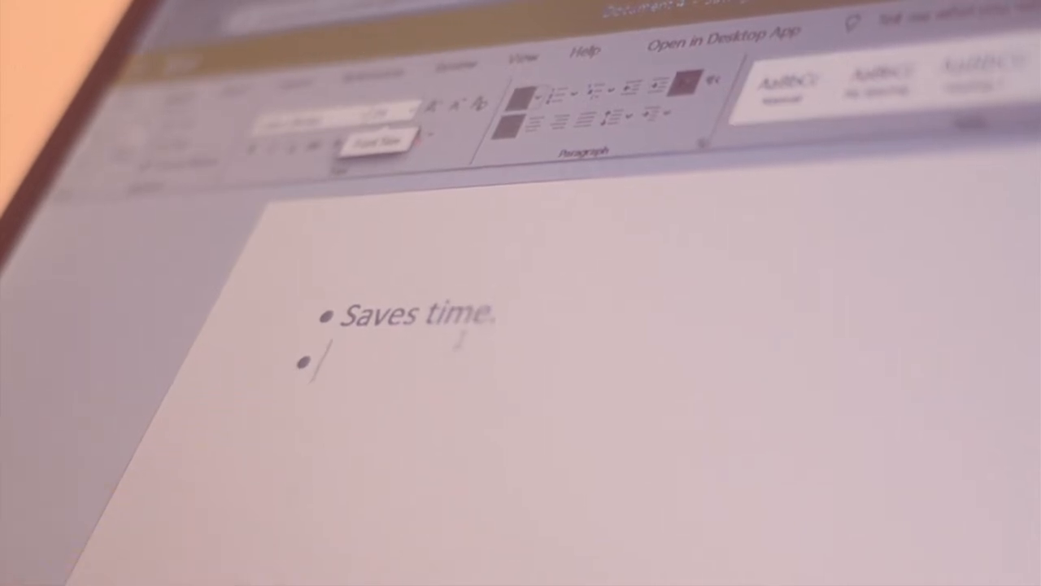
type("I")
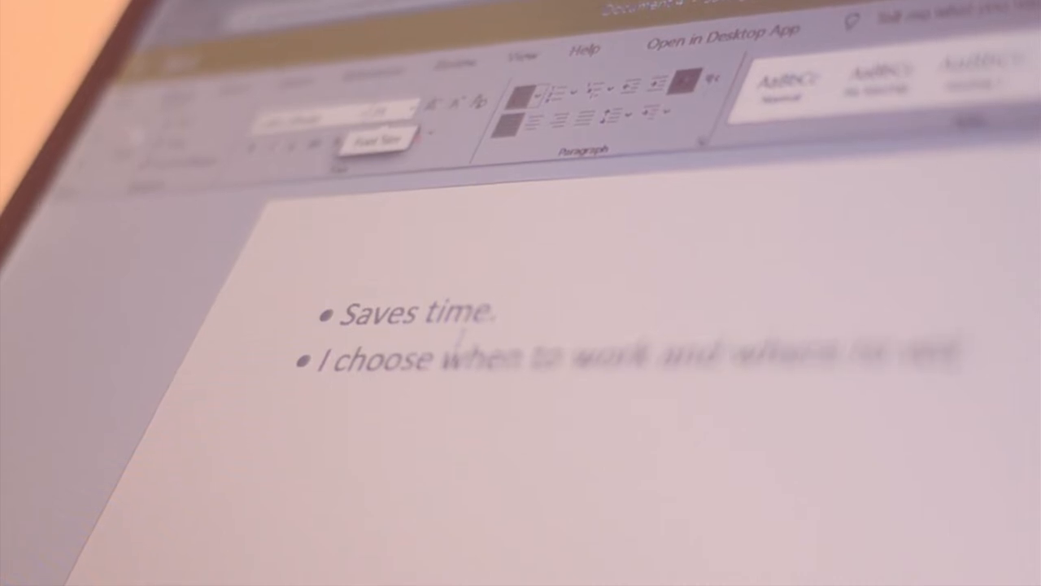
type("work.")
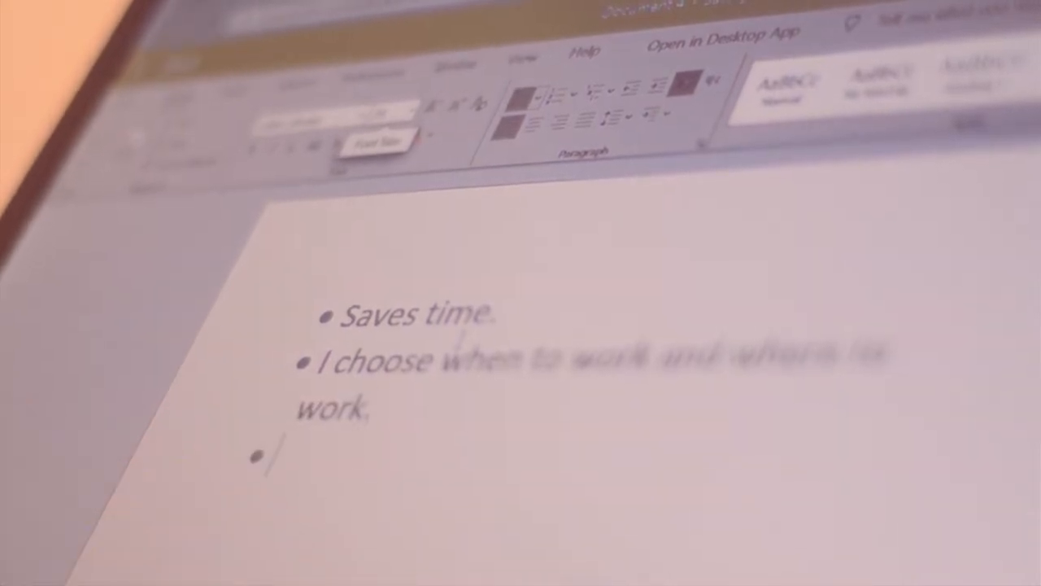
type("I get to be my")
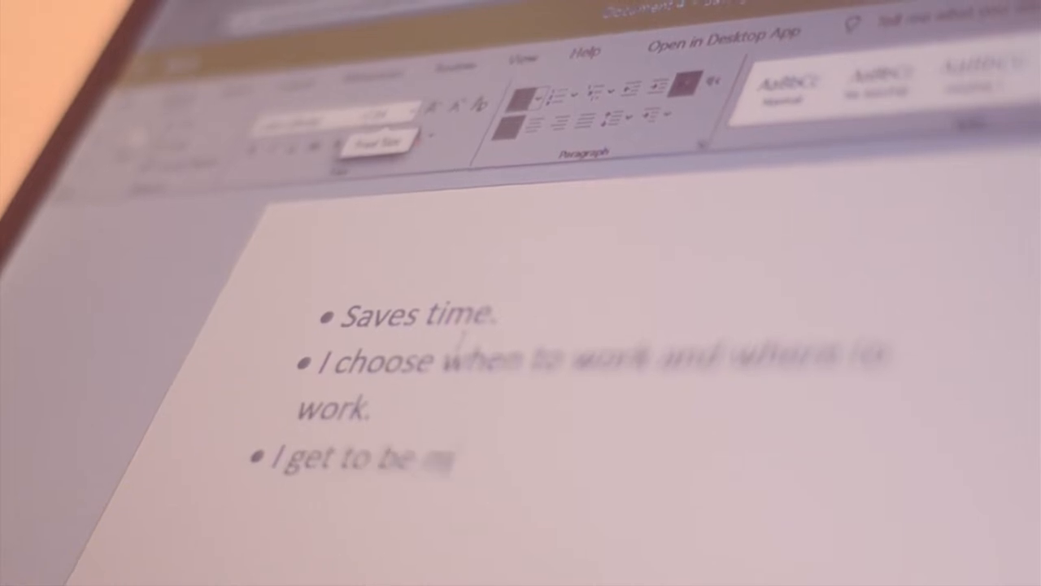